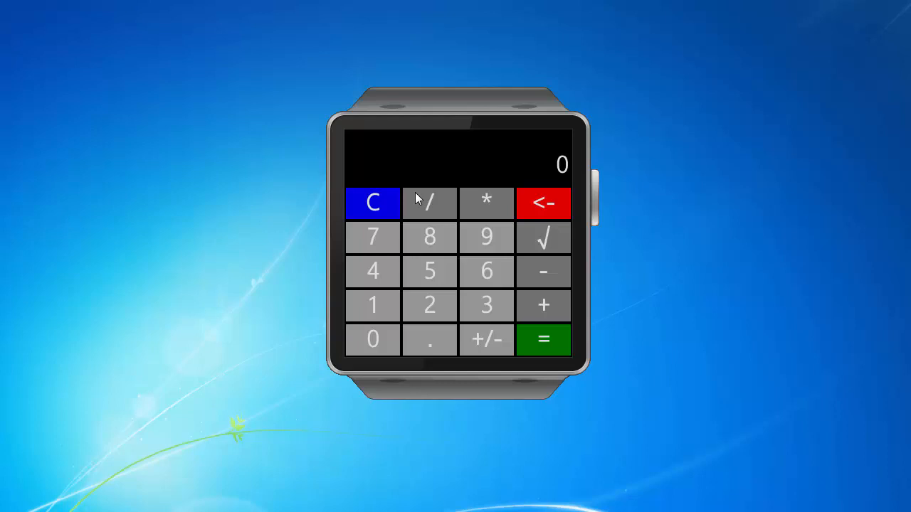
mouse_move(540, 295)
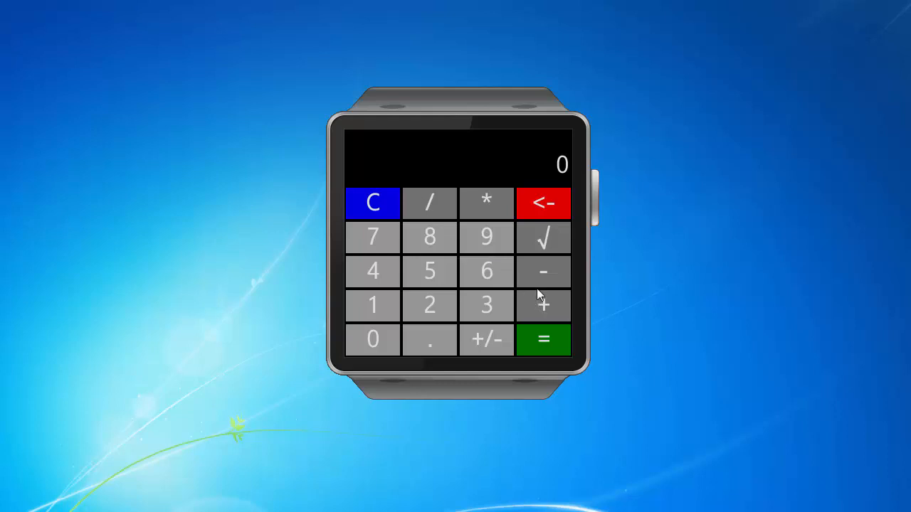
mouse_move(505, 222)
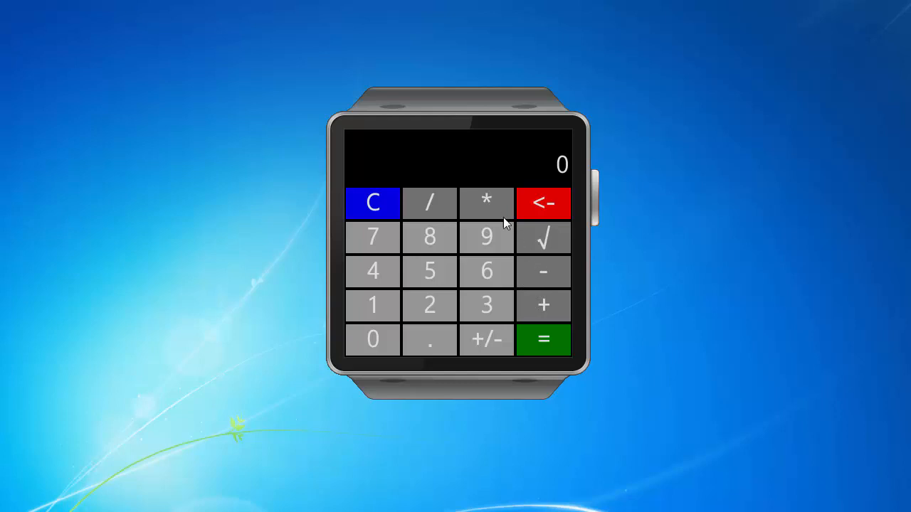
mouse_move(429, 208)
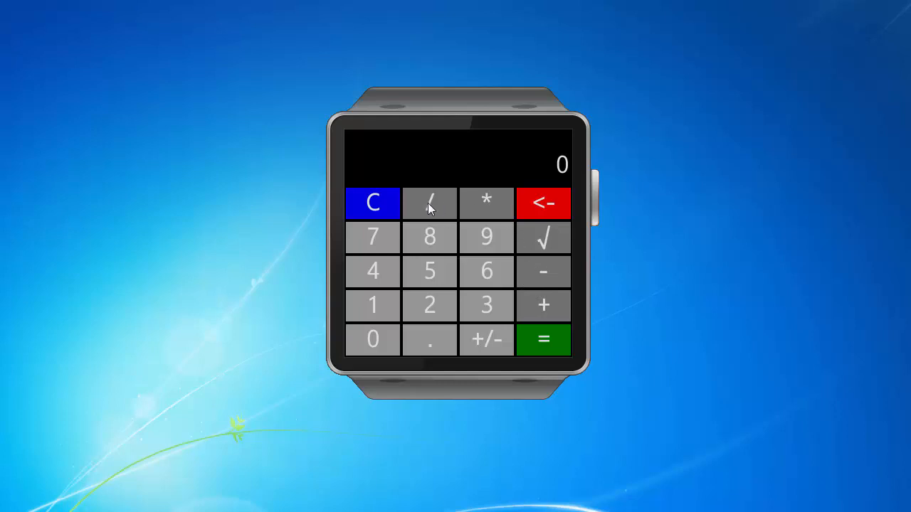
mouse_move(537, 245)
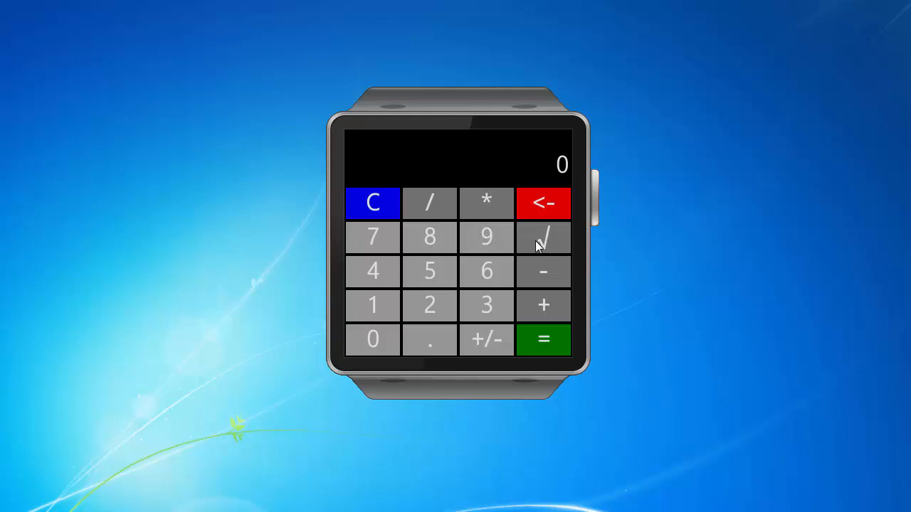
mouse_move(523, 253)
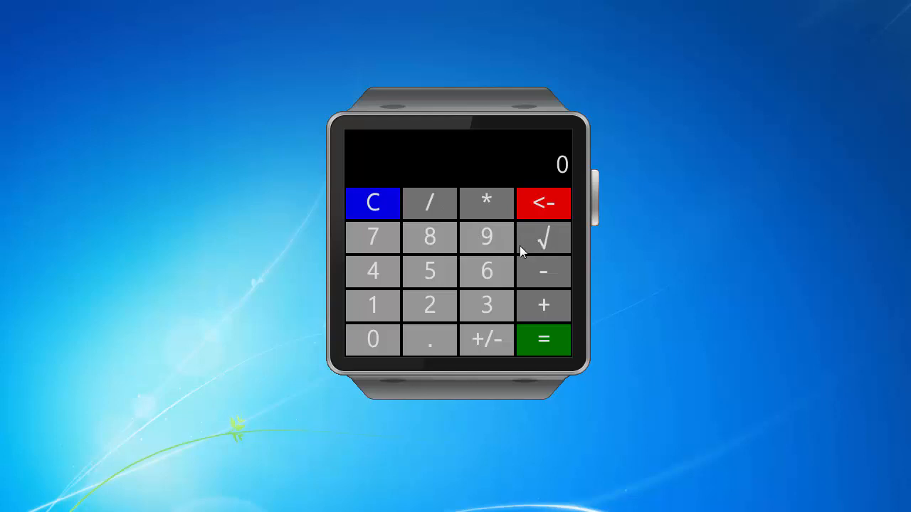
mouse_move(498, 246)
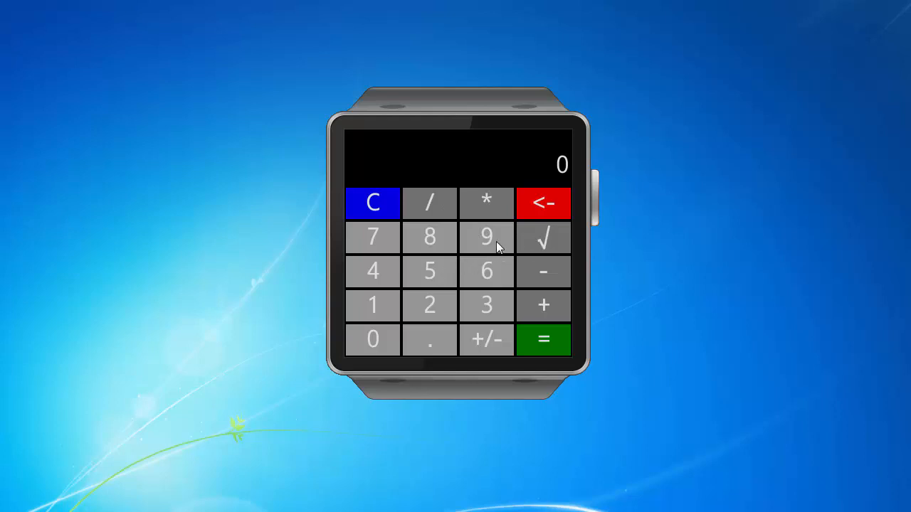
Step: Enter the chained calculation 96 × 4 + 16 ÷ 4 × with 100 on the keypad
click(486, 204)
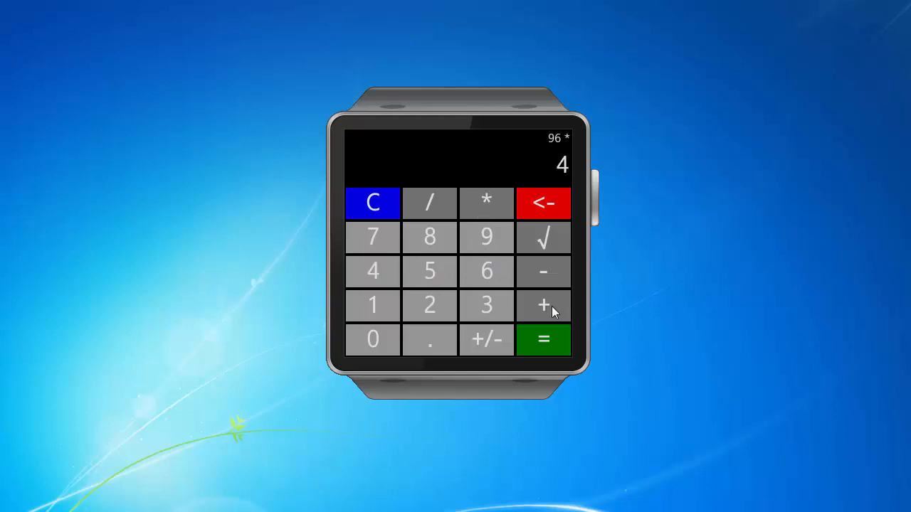
click(543, 304)
text(16)
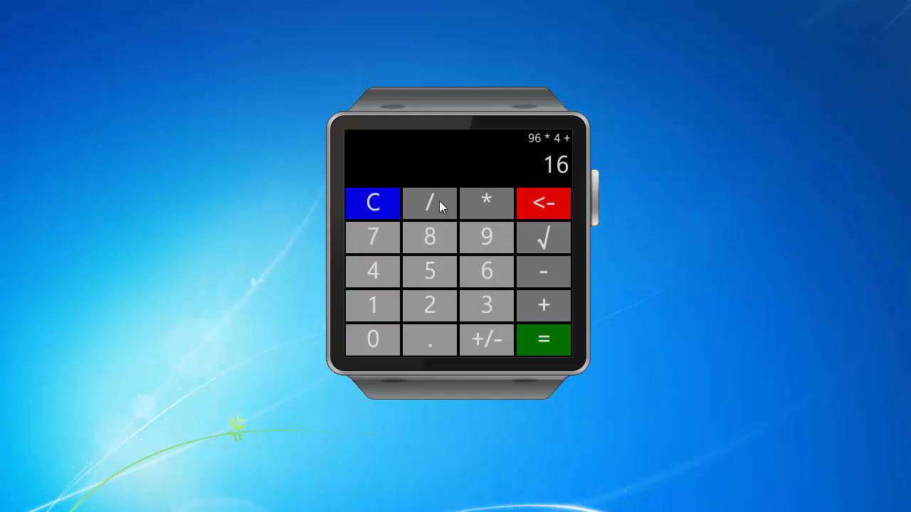
click(429, 203)
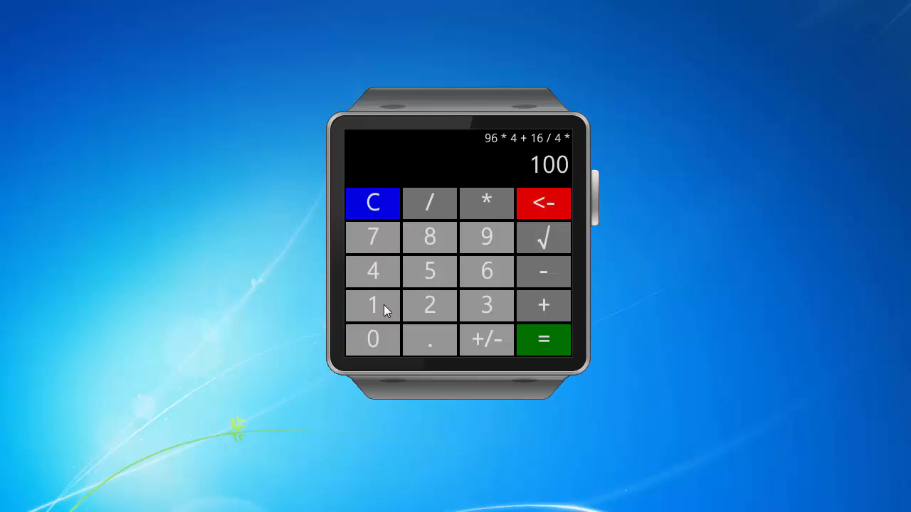
click(543, 339)
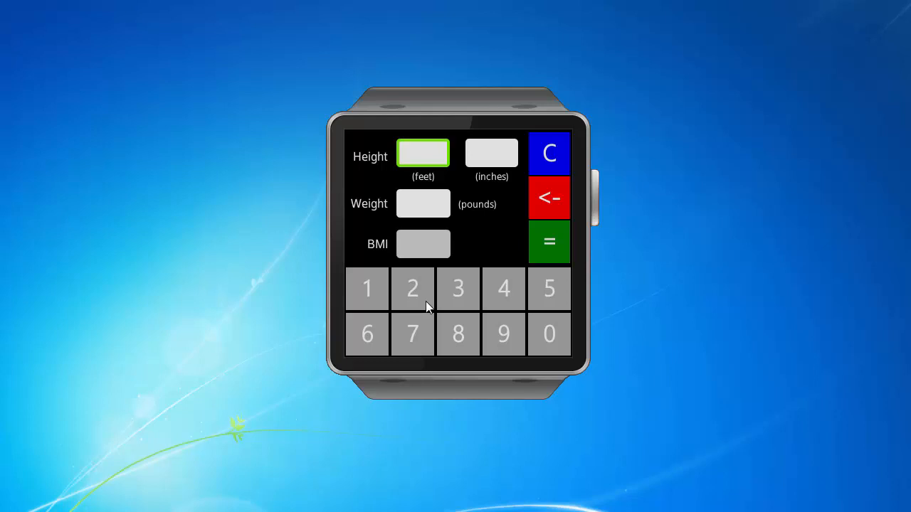
Step: Enter height 5 ft 10 in and weight 199 lb to get BMI 28.6, Overweight
click(549, 288)
text(10)
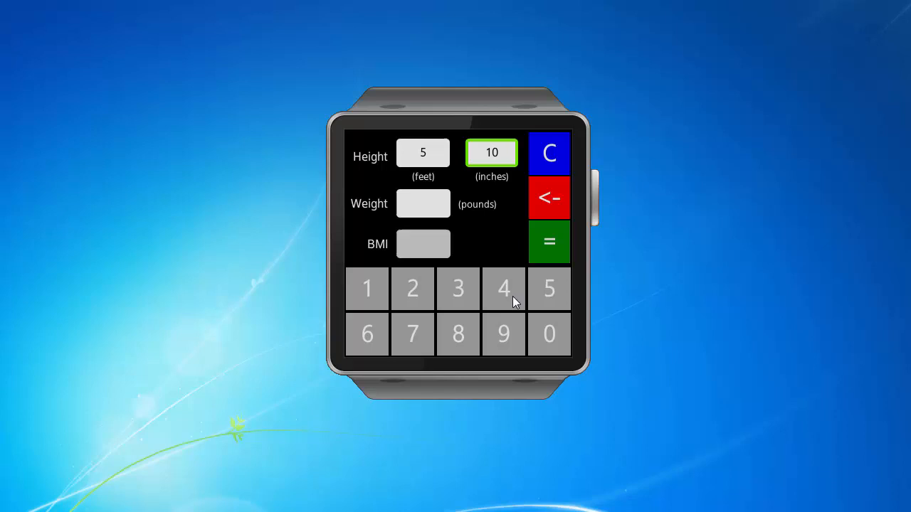
click(422, 203)
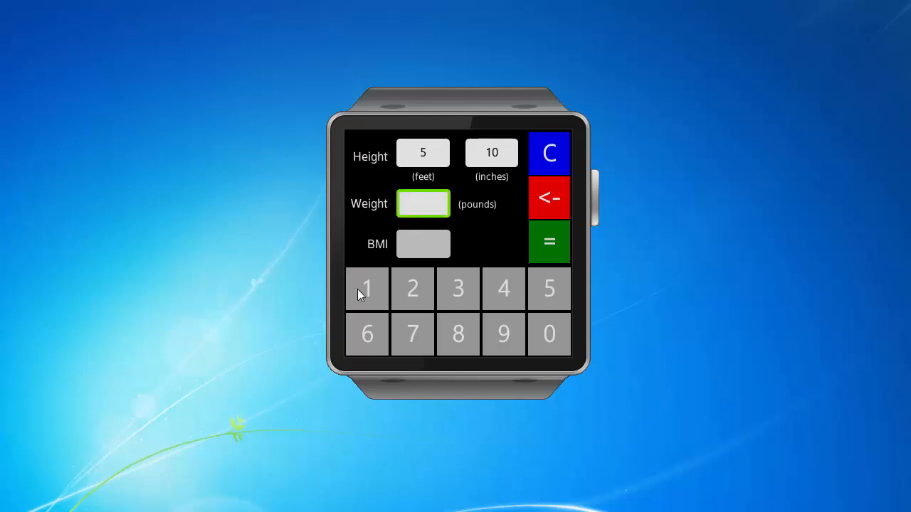
click(503, 334)
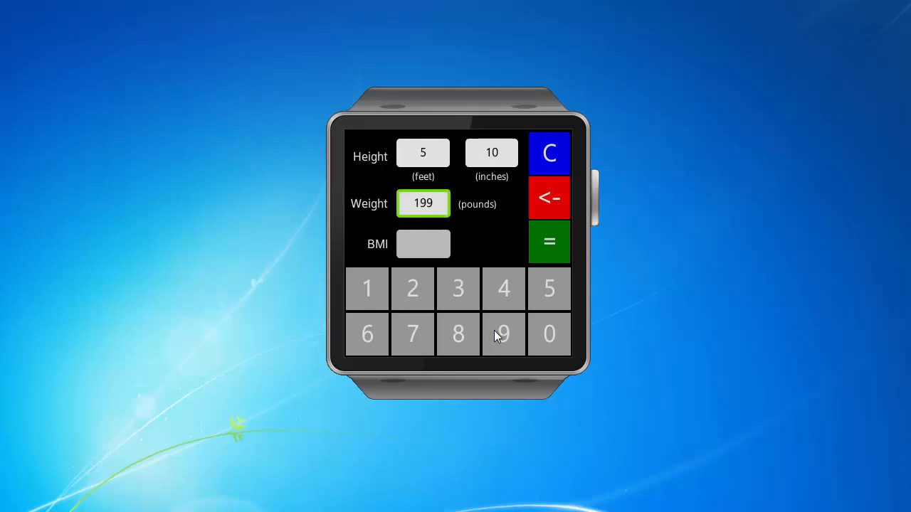
click(548, 242)
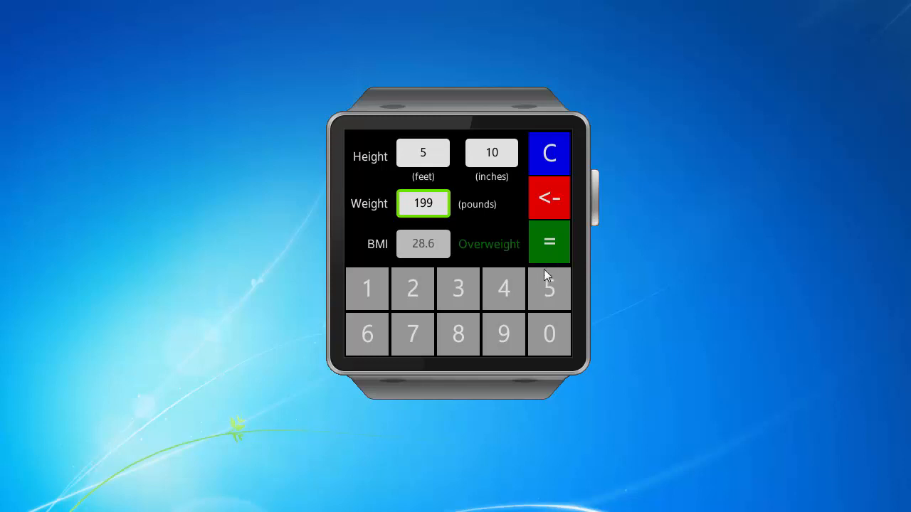
mouse_move(538, 304)
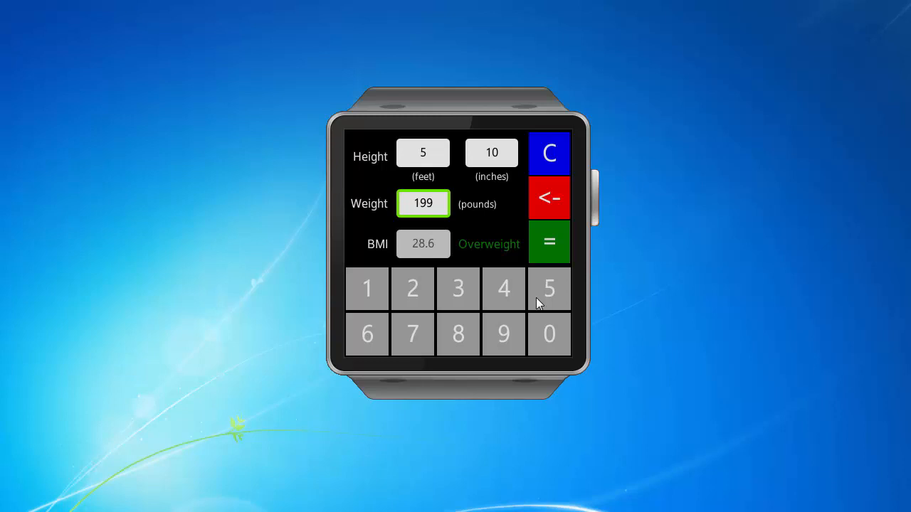
mouse_move(496, 241)
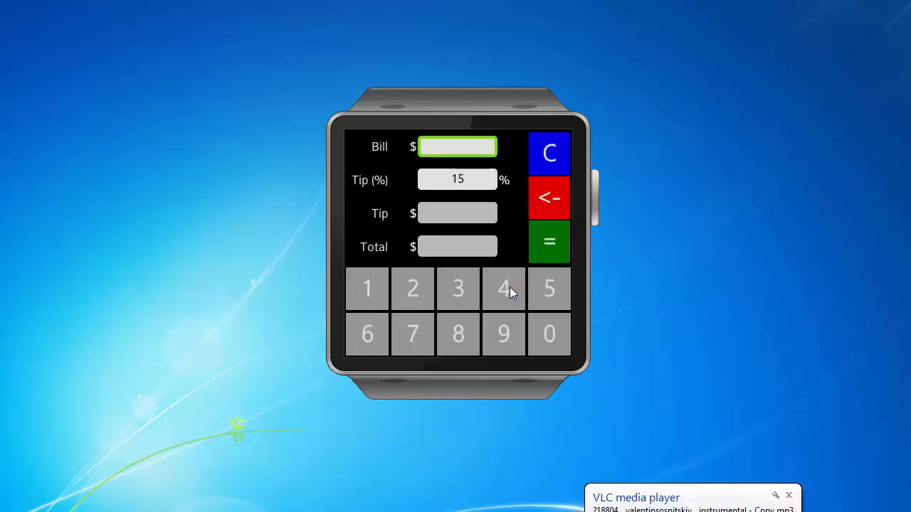
mouse_move(505, 307)
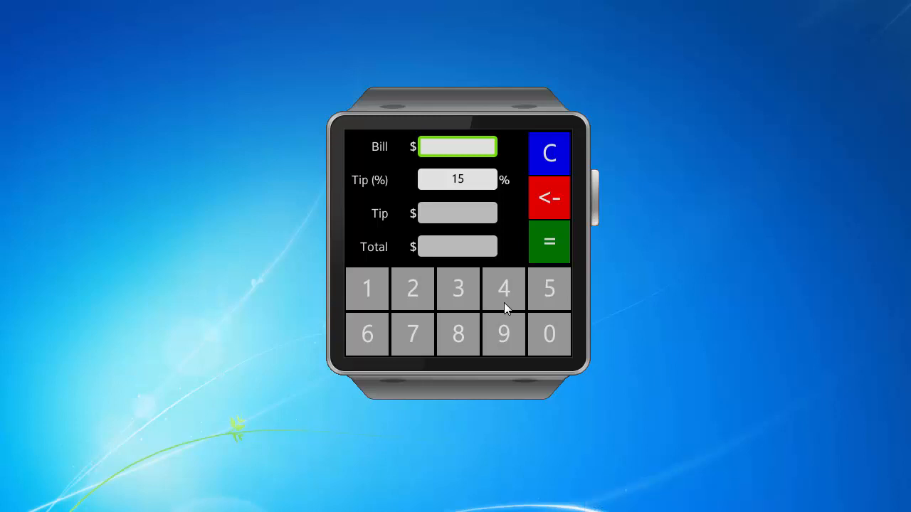
mouse_move(475, 206)
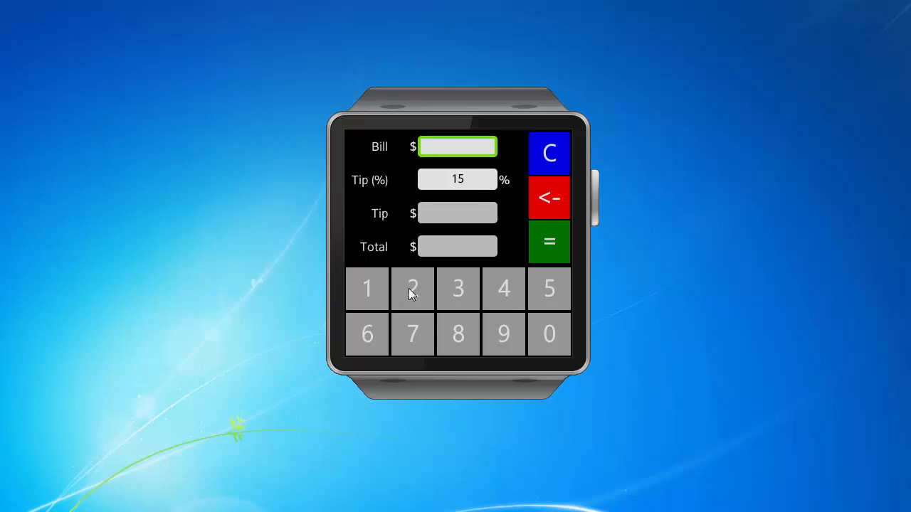
Step: Enter a $250 bill at 15% to get a $37.50 tip and $287.50 total
click(549, 288)
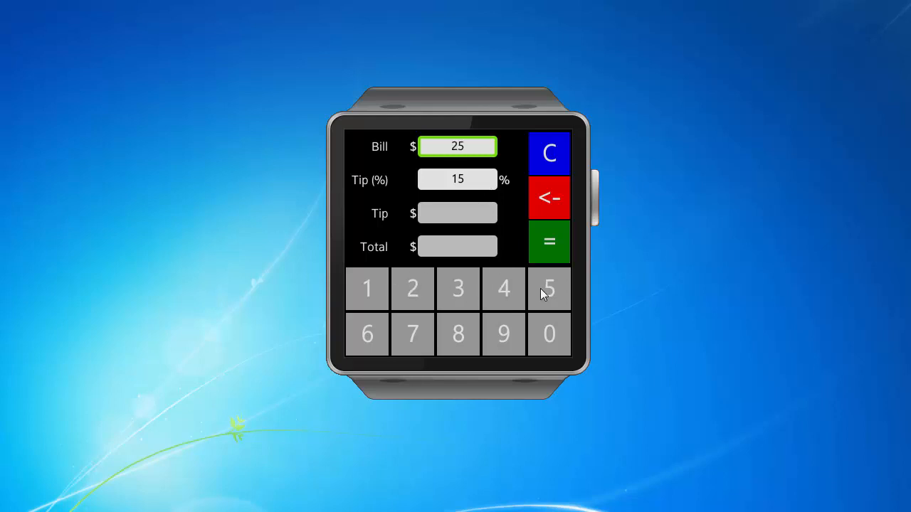
click(549, 333)
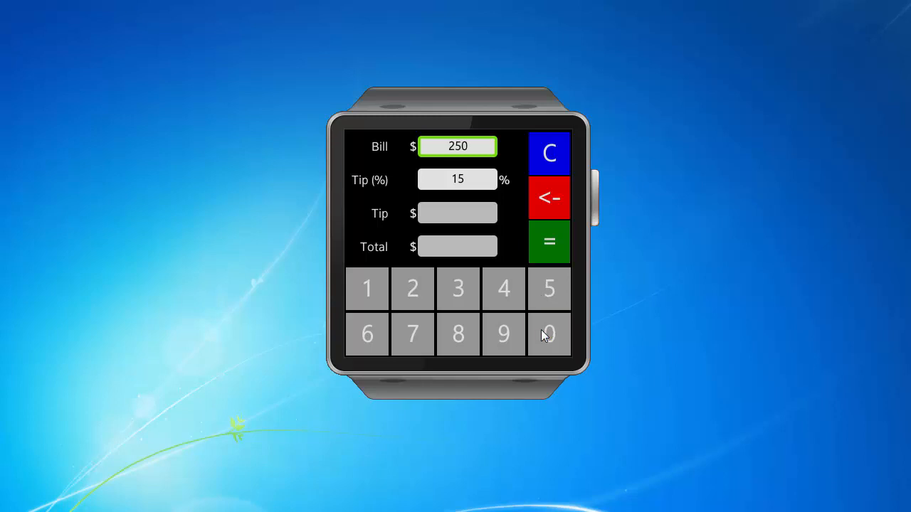
click(549, 242)
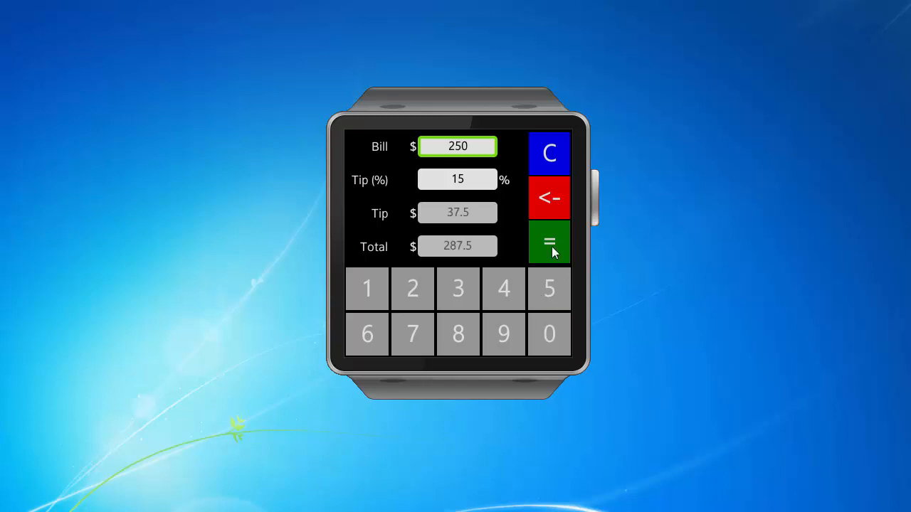
mouse_move(477, 187)
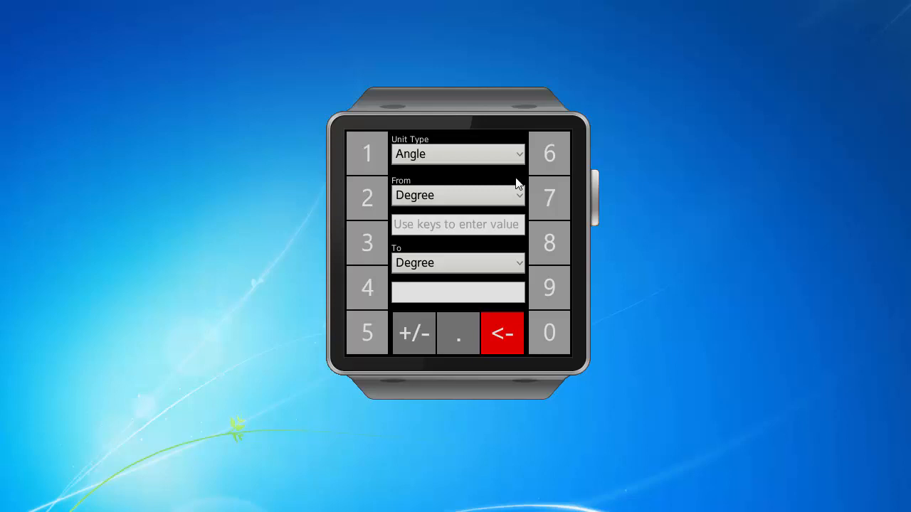
mouse_move(484, 160)
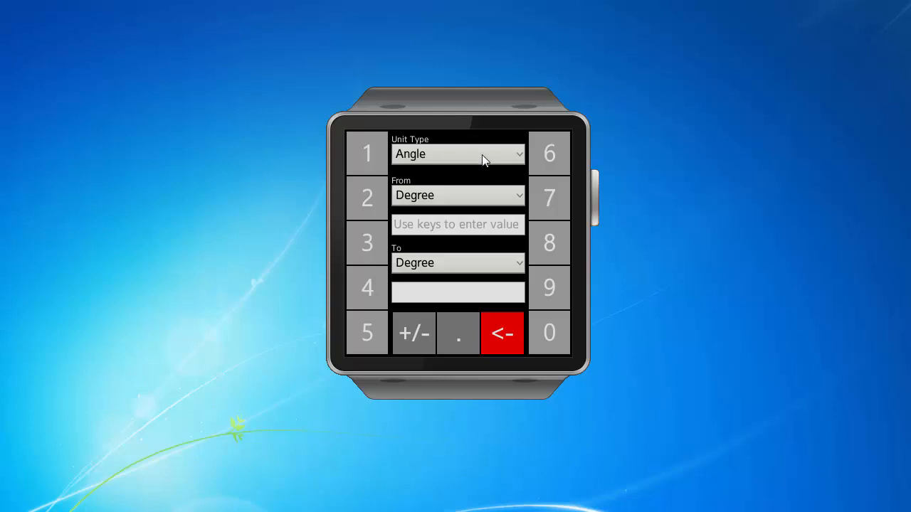
Step: Choose Length from the converter's Unit Type list
click(457, 154)
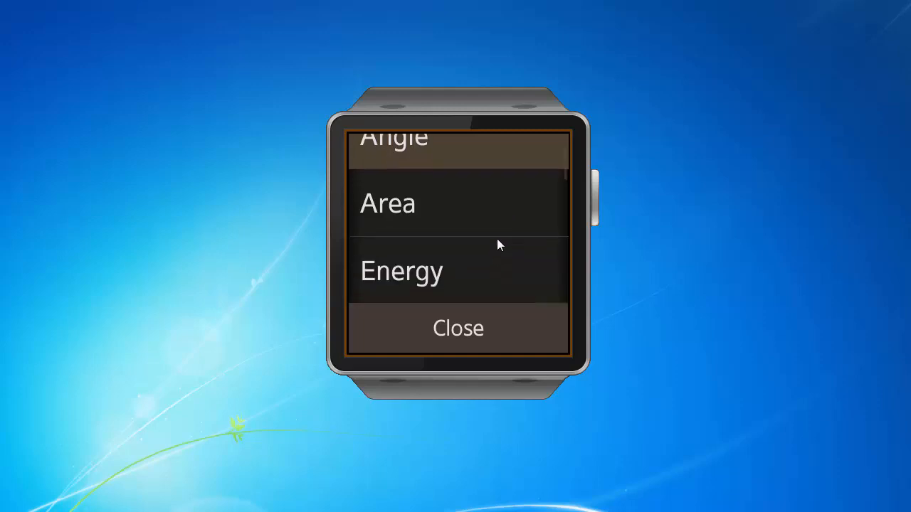
scroll(down, 3)
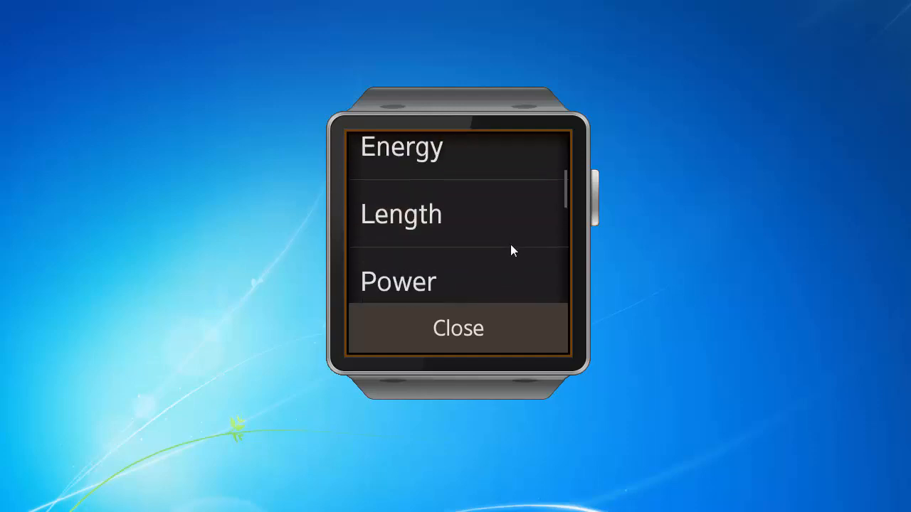
click(400, 213)
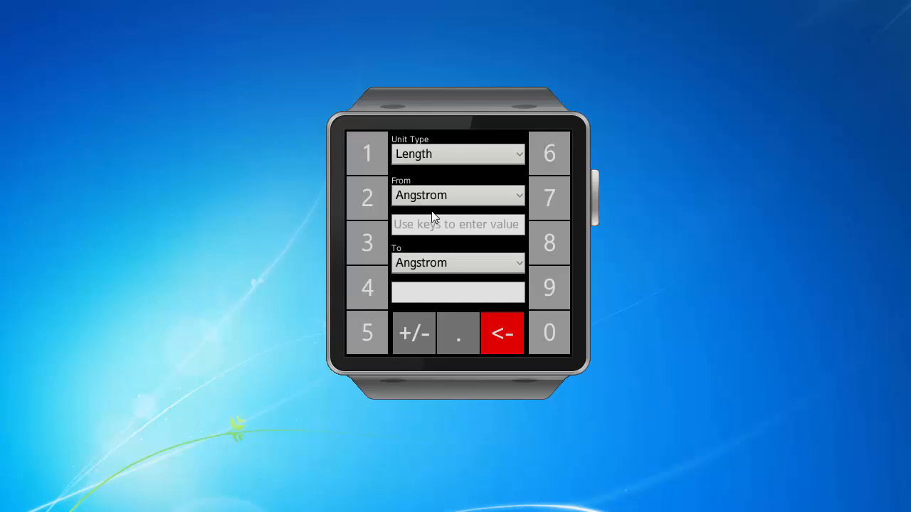
mouse_move(449, 198)
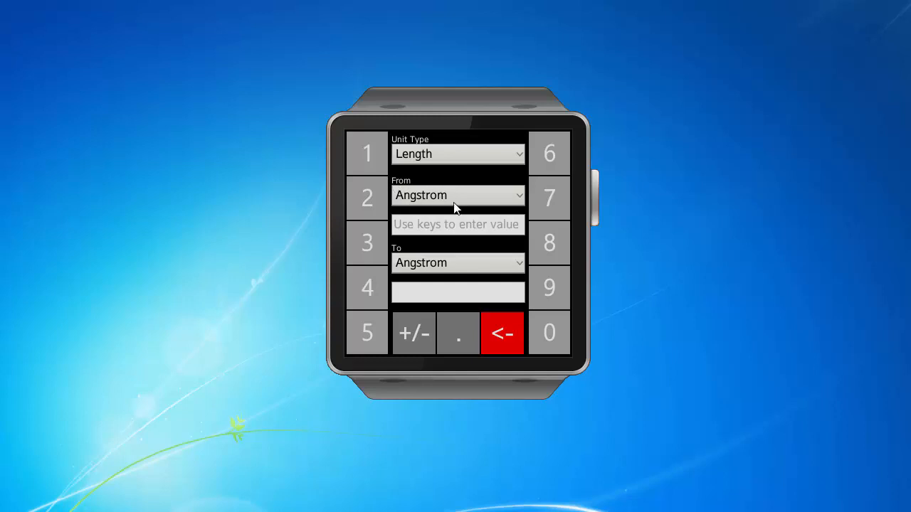
mouse_move(397, 247)
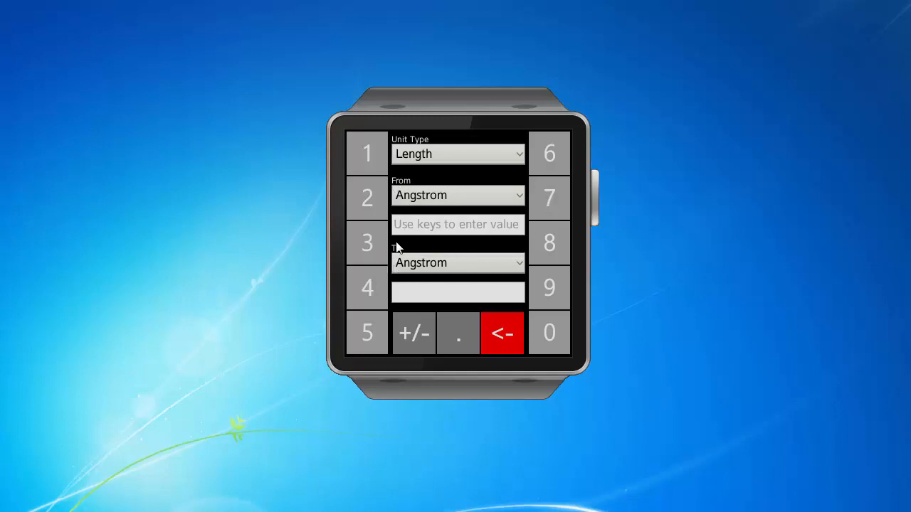
mouse_move(445, 205)
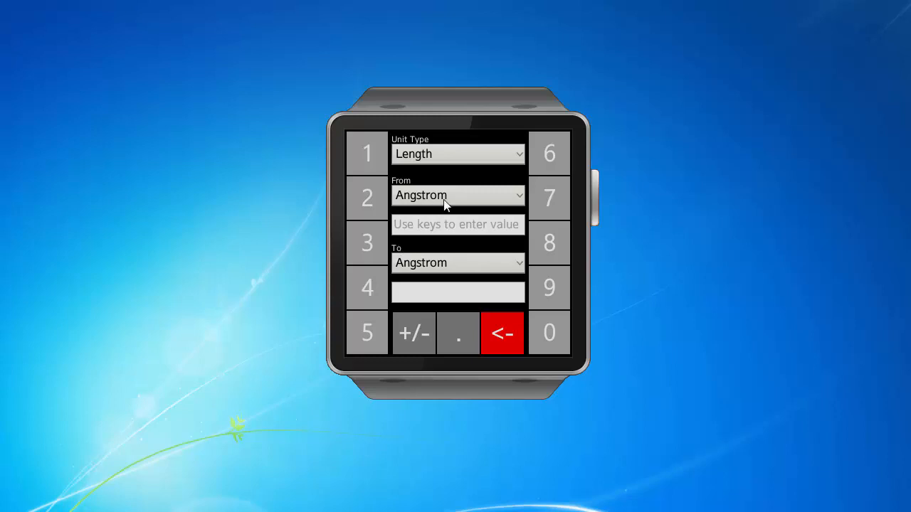
Step: Set Centimeters as the source length unit and scroll the converter
click(458, 195)
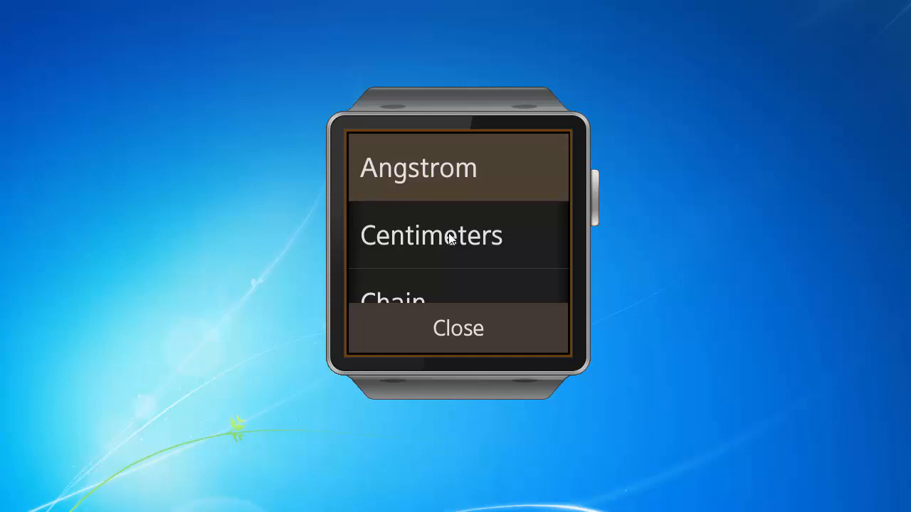
click(431, 235)
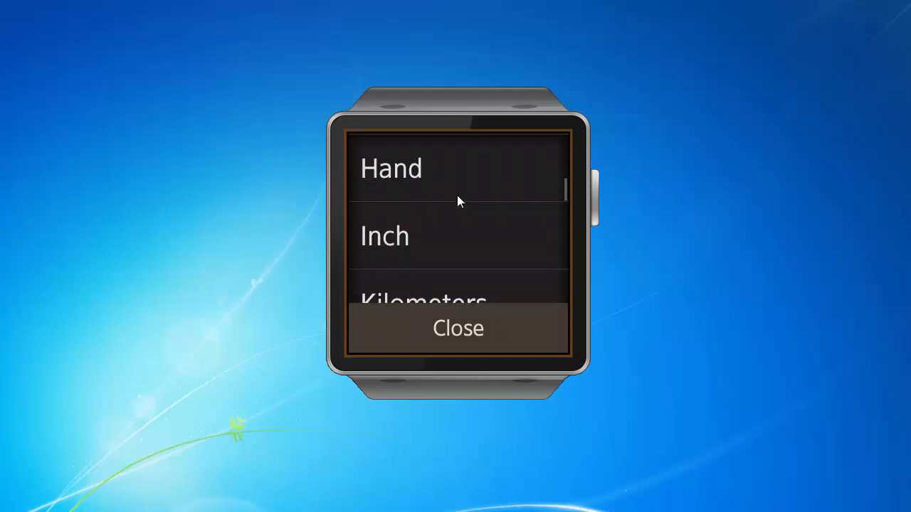
scroll(down, 3)
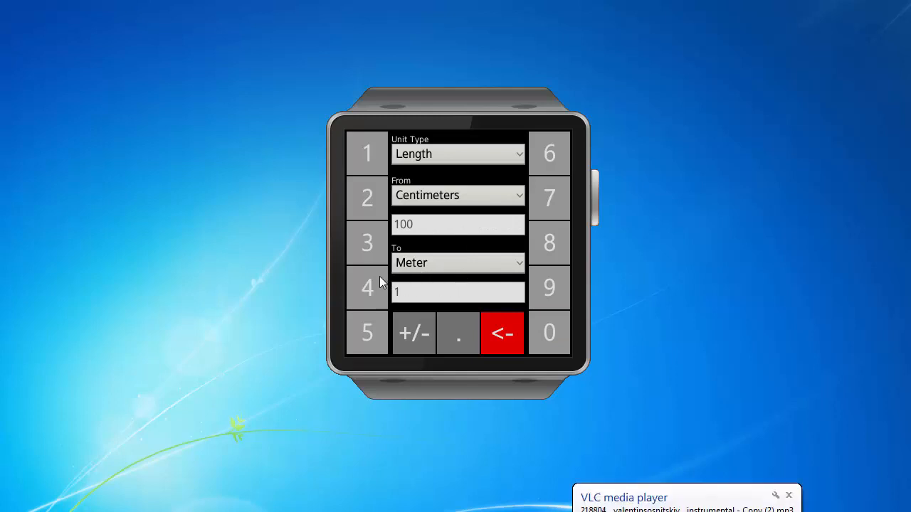
mouse_move(426, 247)
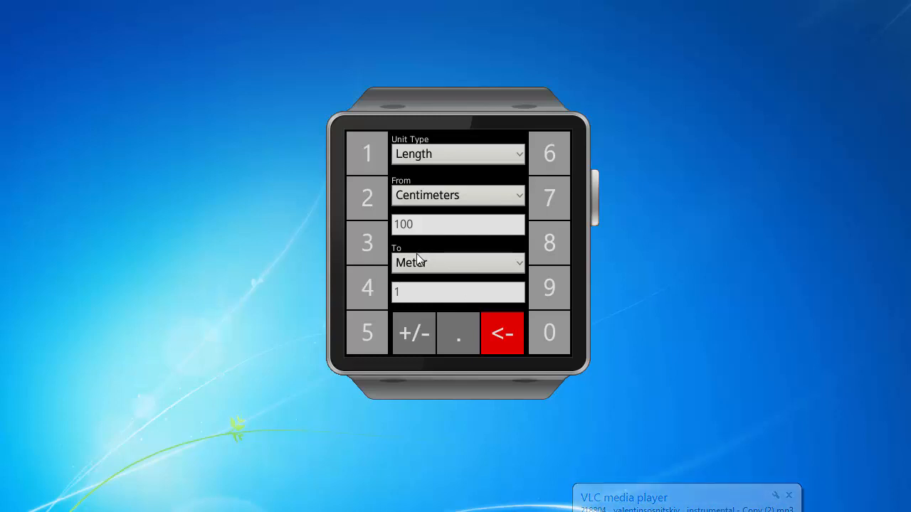
mouse_move(461, 160)
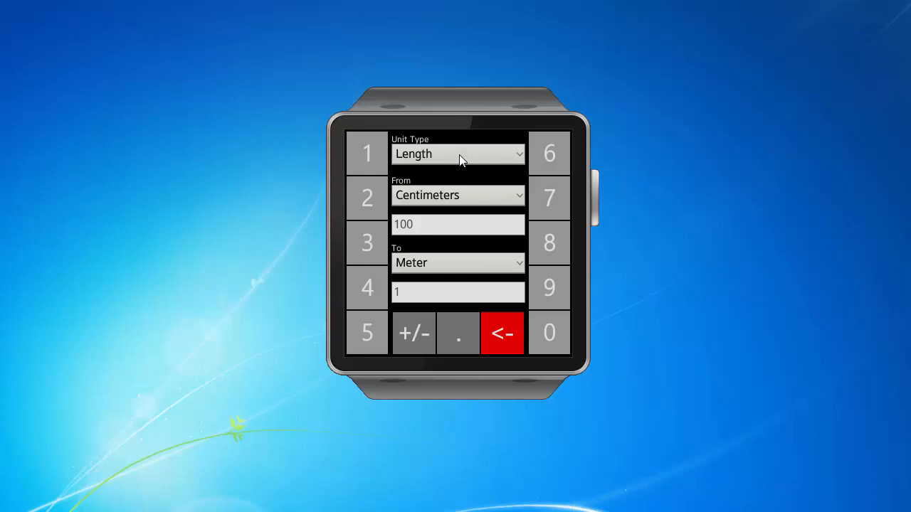
Step: Switch to Temperature with Kelvin target and enter 40 °C, giving 313.15 K
click(458, 154)
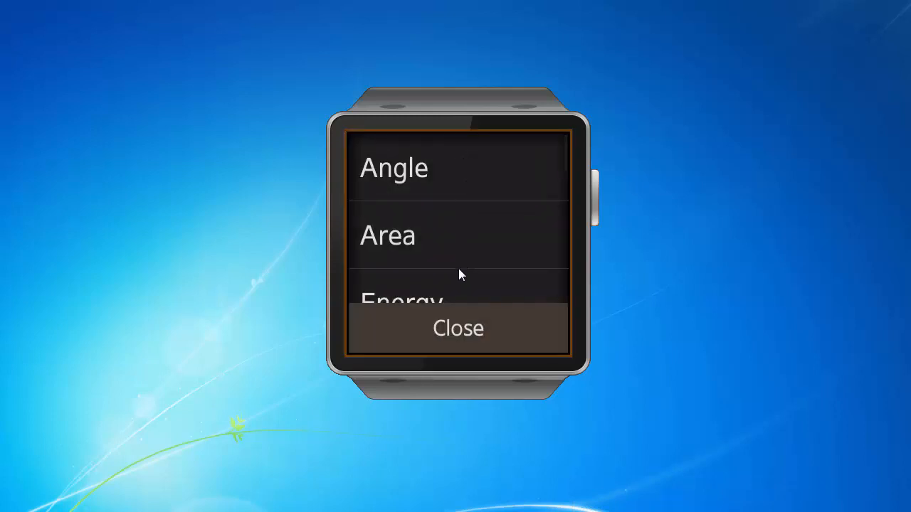
scroll(down, 3)
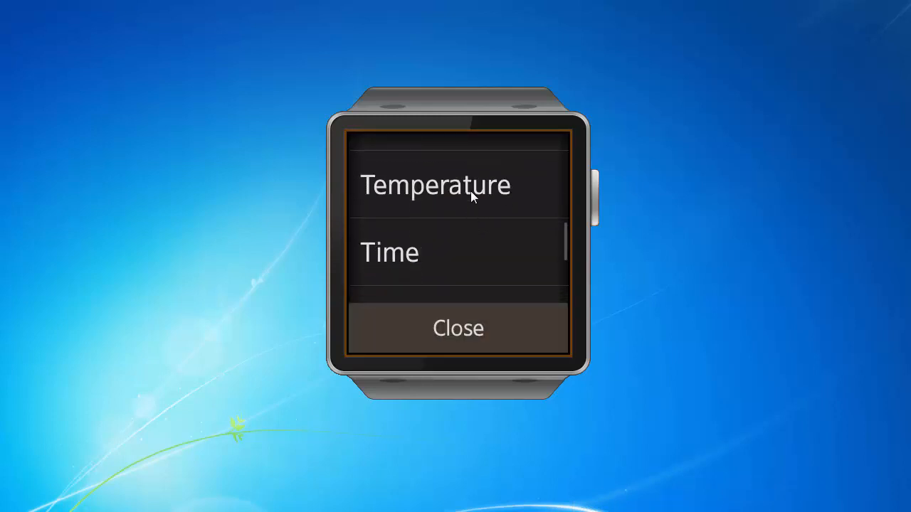
click(434, 185)
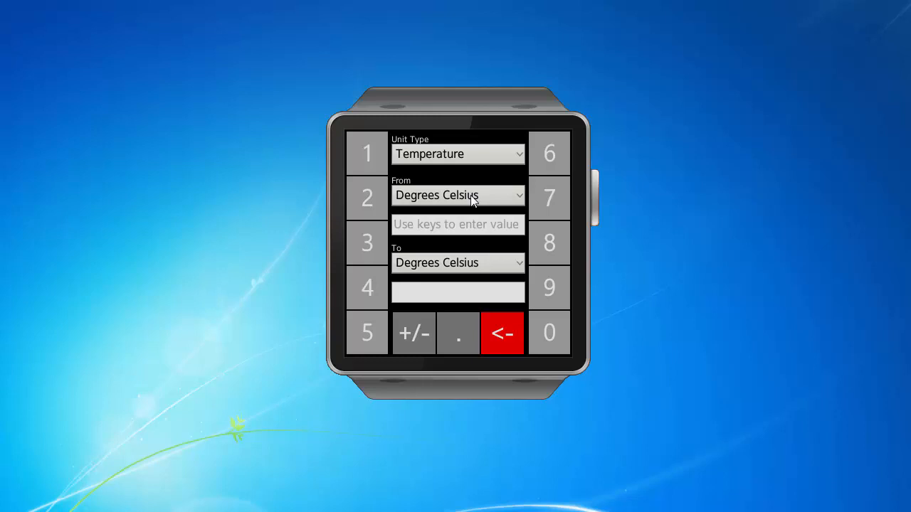
click(458, 195)
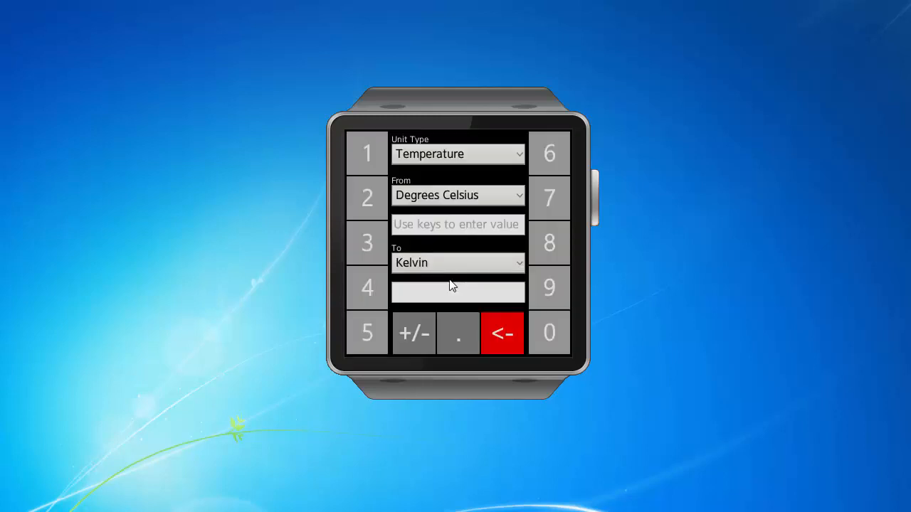
click(367, 288)
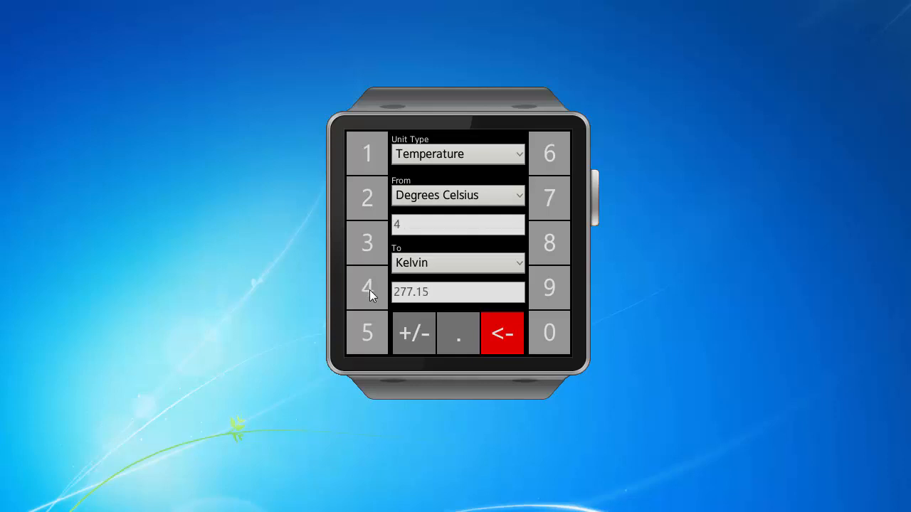
click(549, 333)
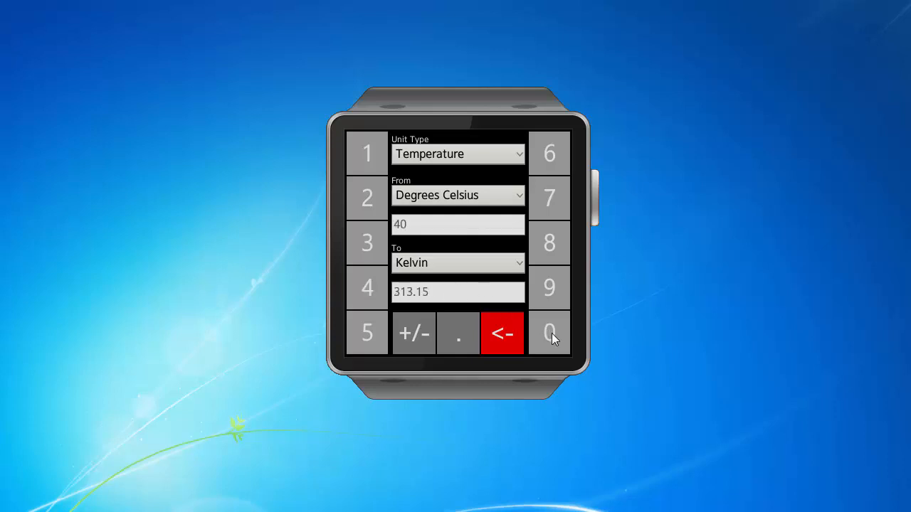
mouse_move(398, 264)
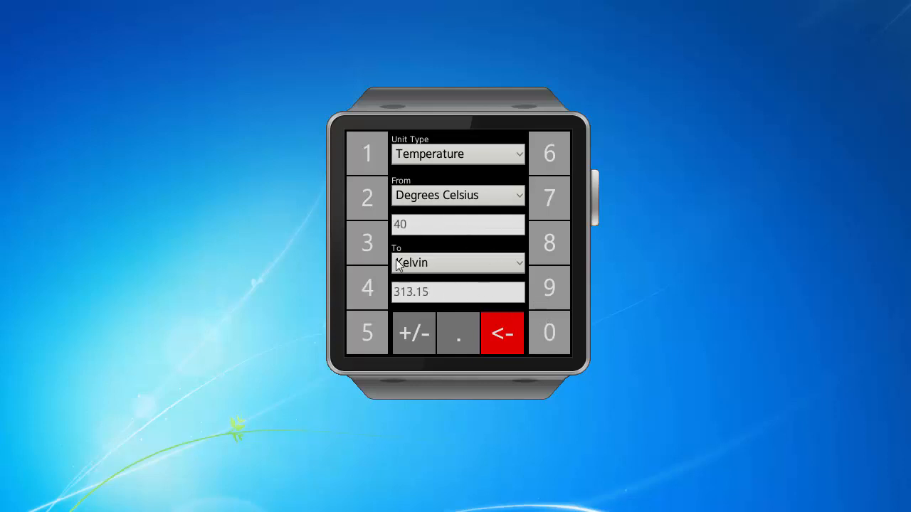
mouse_move(427, 299)
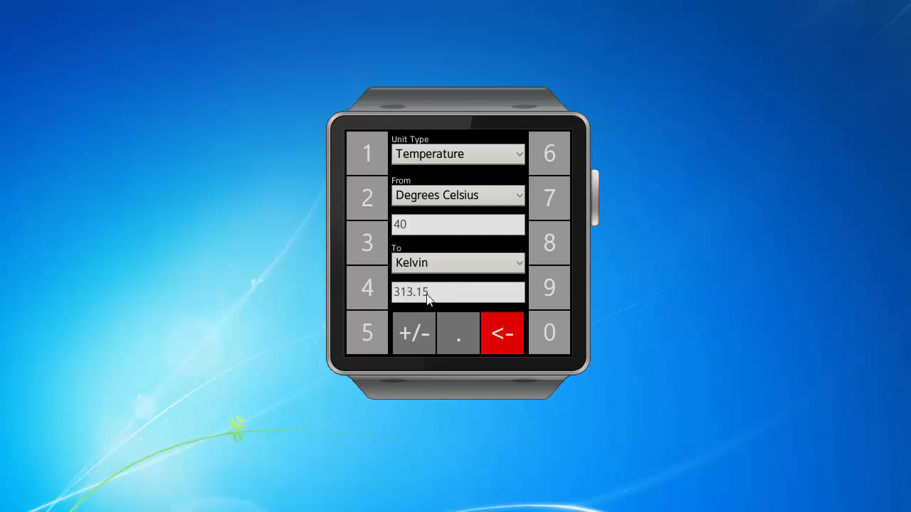
mouse_move(429, 276)
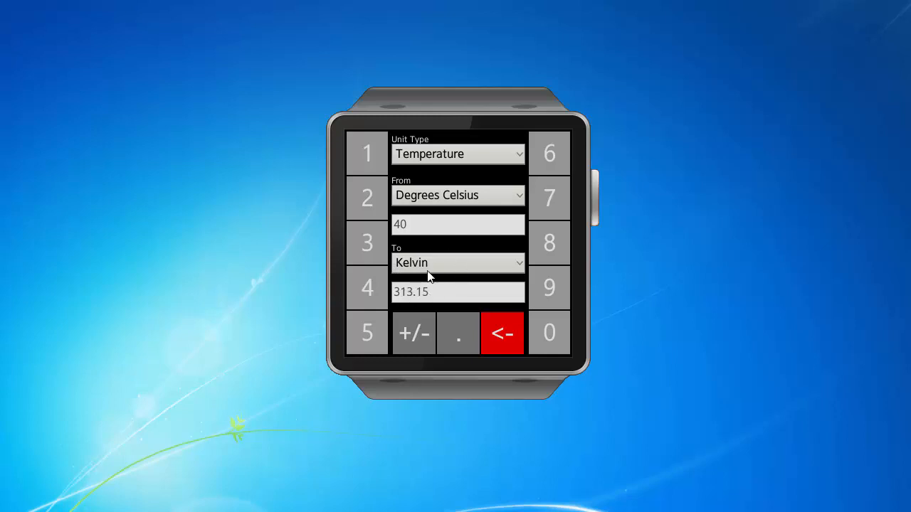
mouse_move(424, 150)
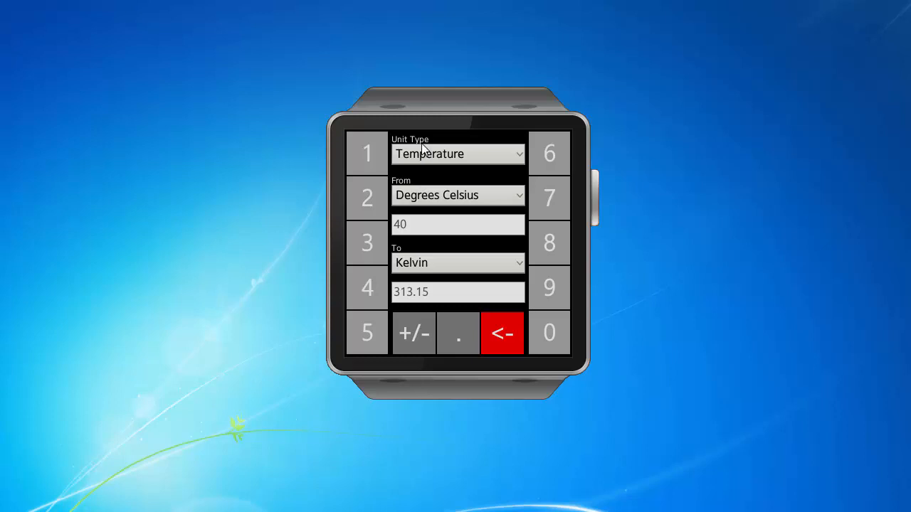